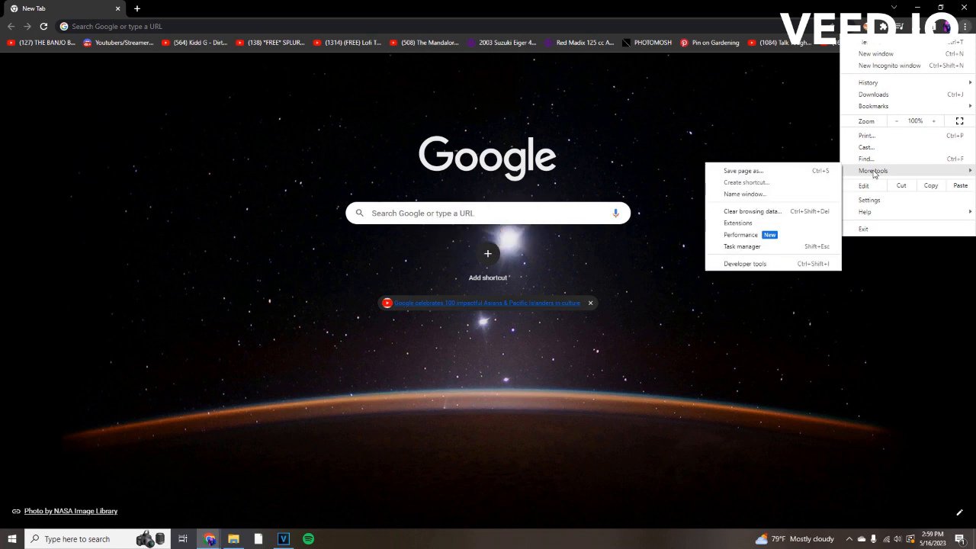
# Clear all-time browsing history, cookies and site data, and cached images and files.
pyautogui.click(751, 210)
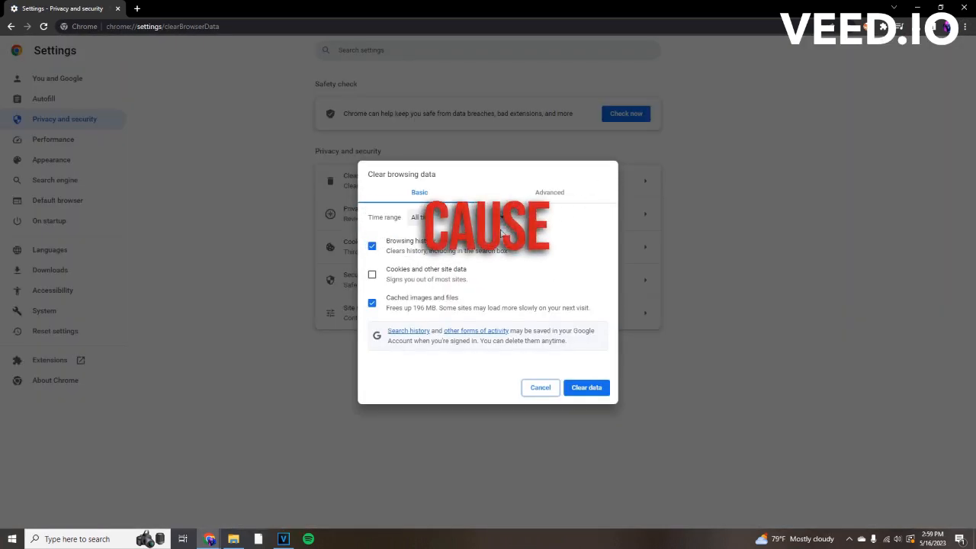
pyautogui.click(372, 273)
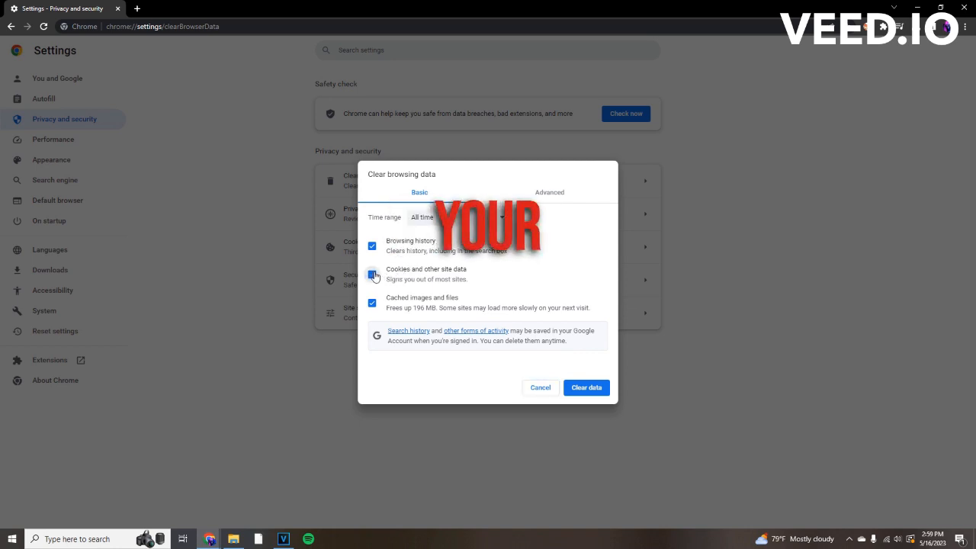
pyautogui.click(372, 271)
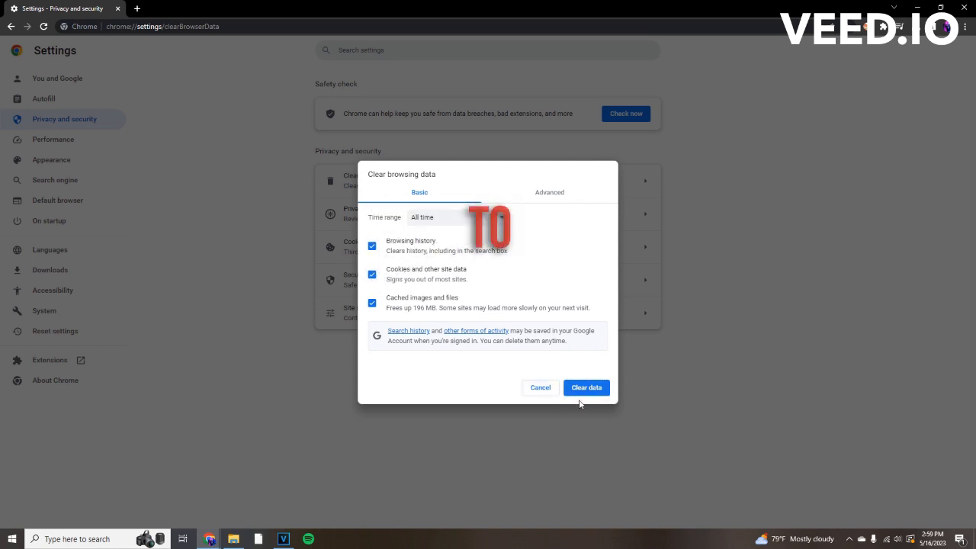
pyautogui.click(540, 387)
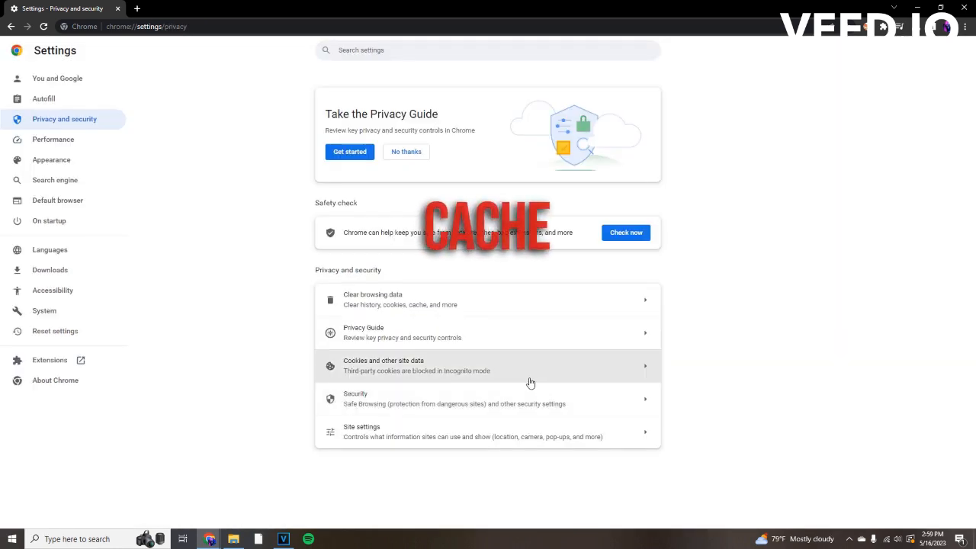
# Search Google for 'my wifi speed' to show the speed test, then begin a 'how to un' query.
pyautogui.click(881, 26)
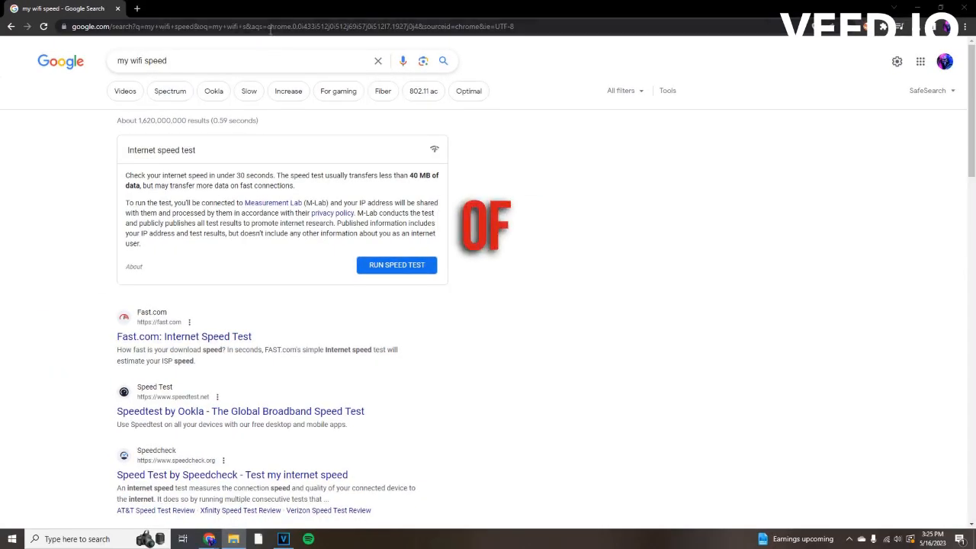
pyautogui.write('how to un')
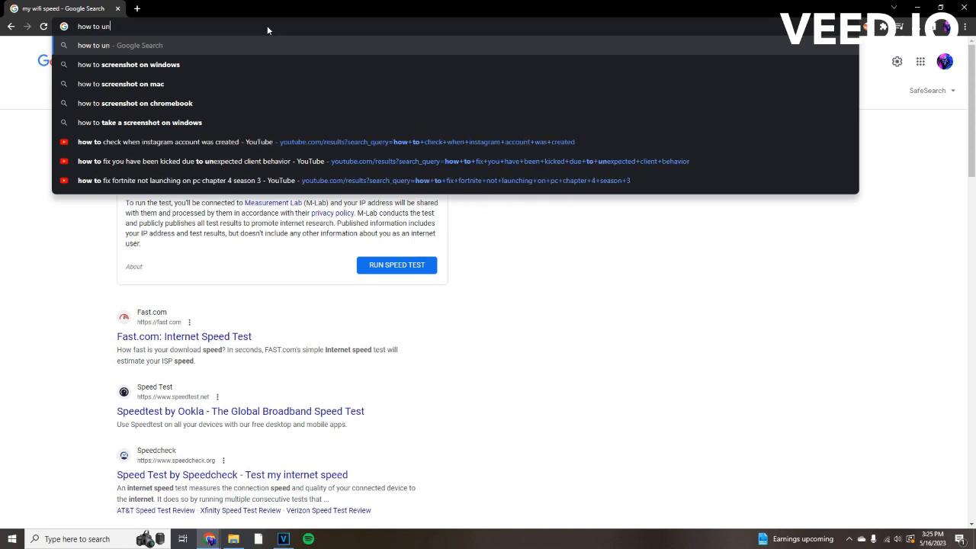